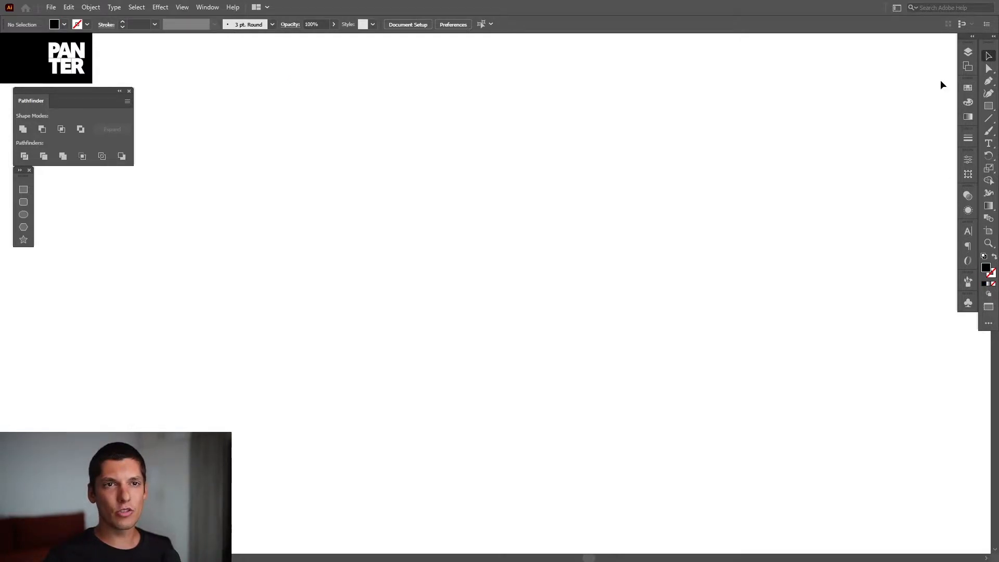
Step: Type a capital R as a new text object in the middle of the artboard
click(989, 143)
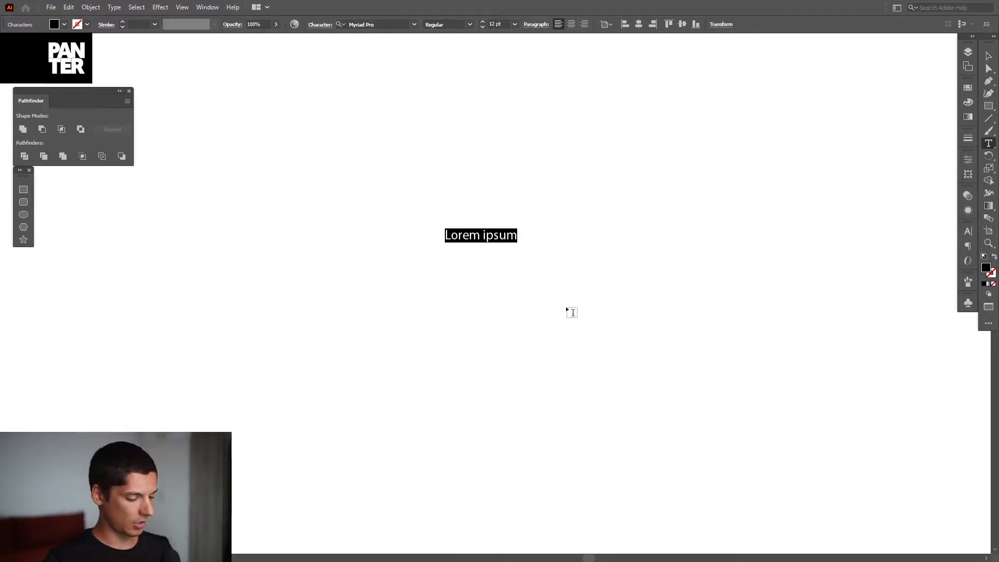
text(R)
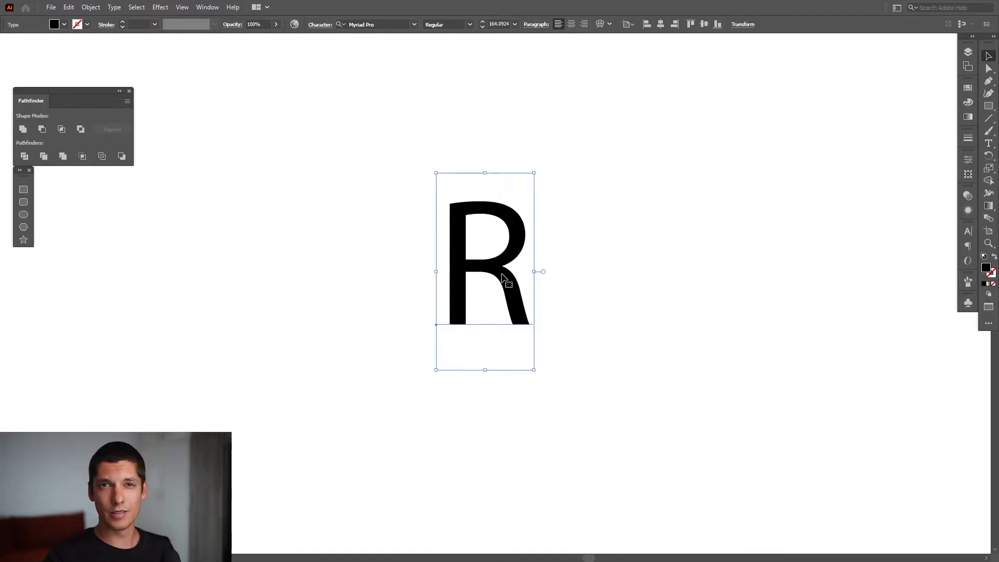
Step: Set the R to Montserrat Thin, expand it into outlines, and scale it up proportionally
click(375, 25)
text(monts)
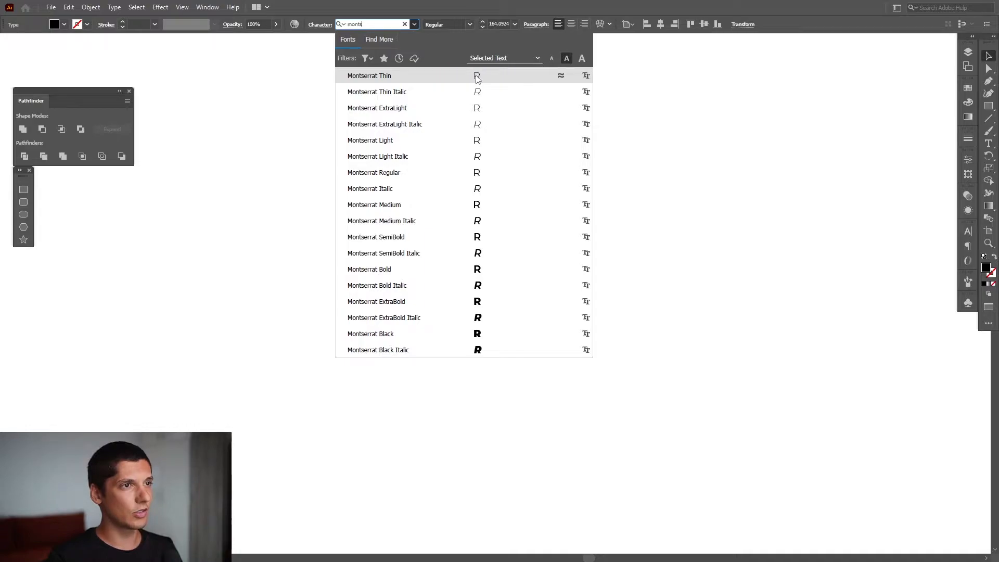
mouse_move(440, 333)
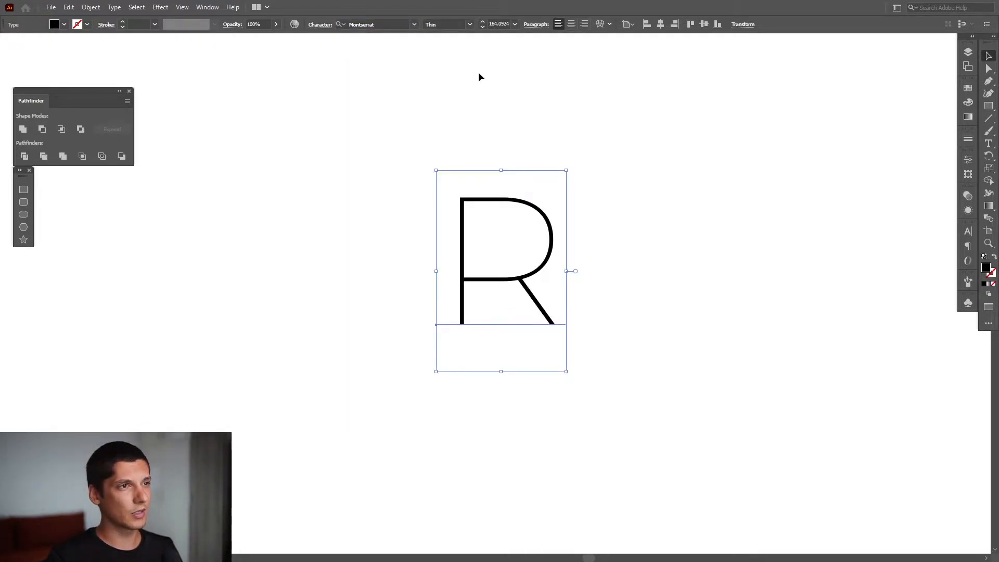
click(90, 7)
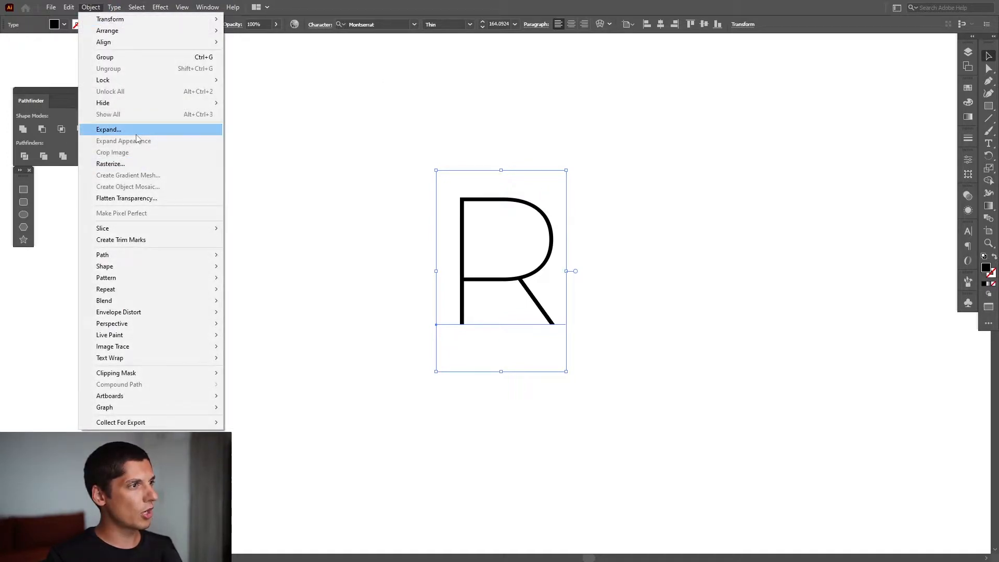
click(108, 130)
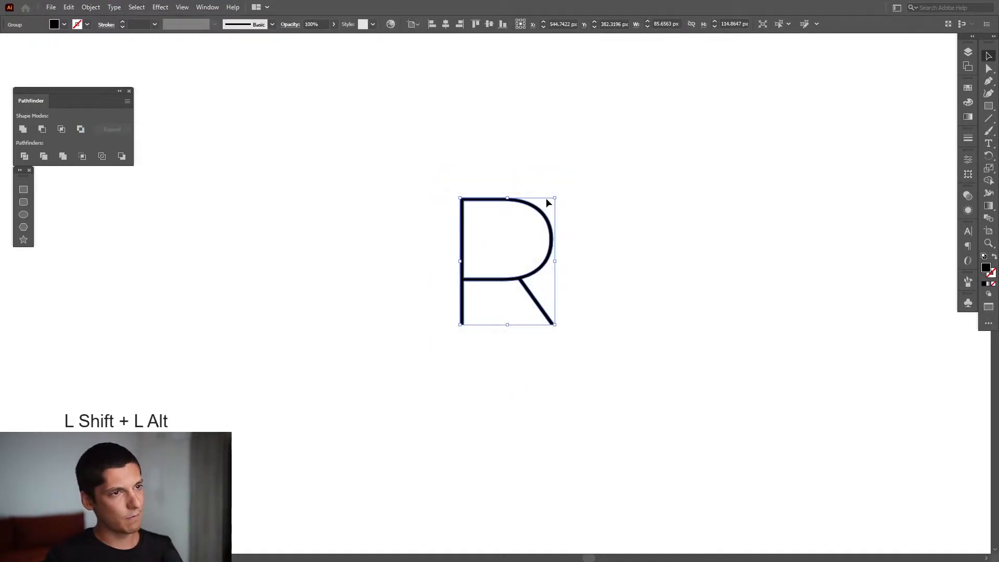
drag(553, 199, 596, 144)
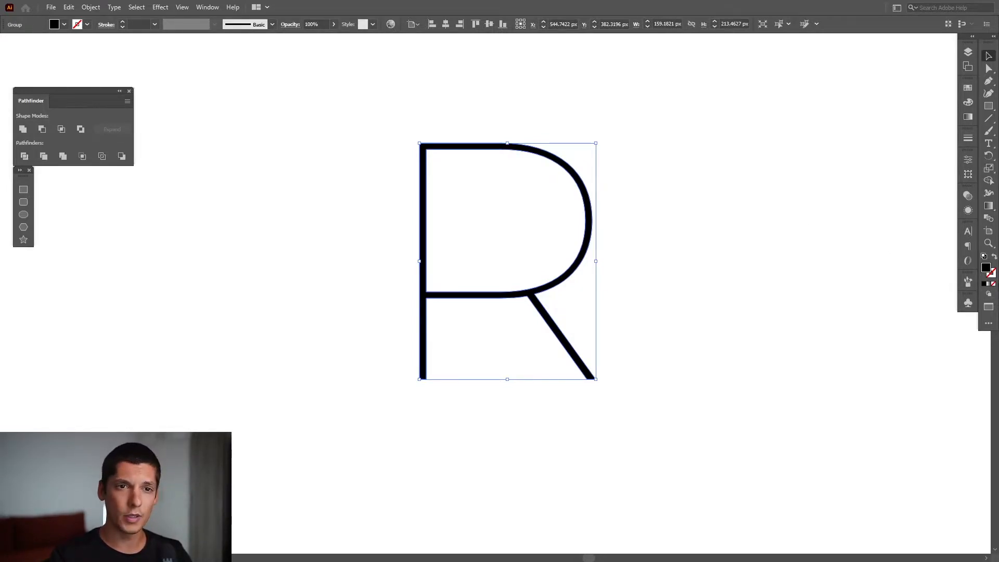
mouse_move(991, 262)
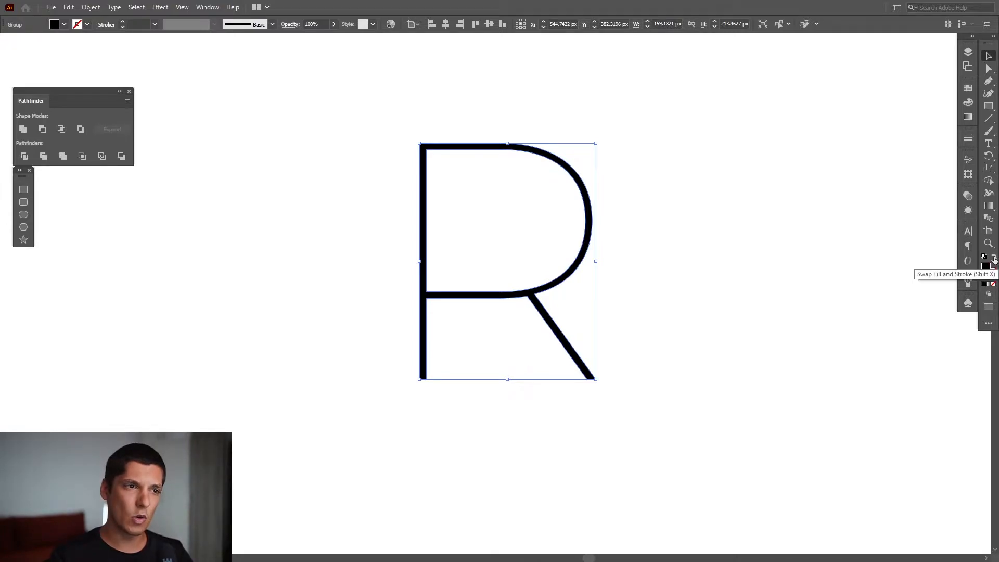
Step: Swap the R's fill and stroke so it becomes a hollow outline
click(990, 258)
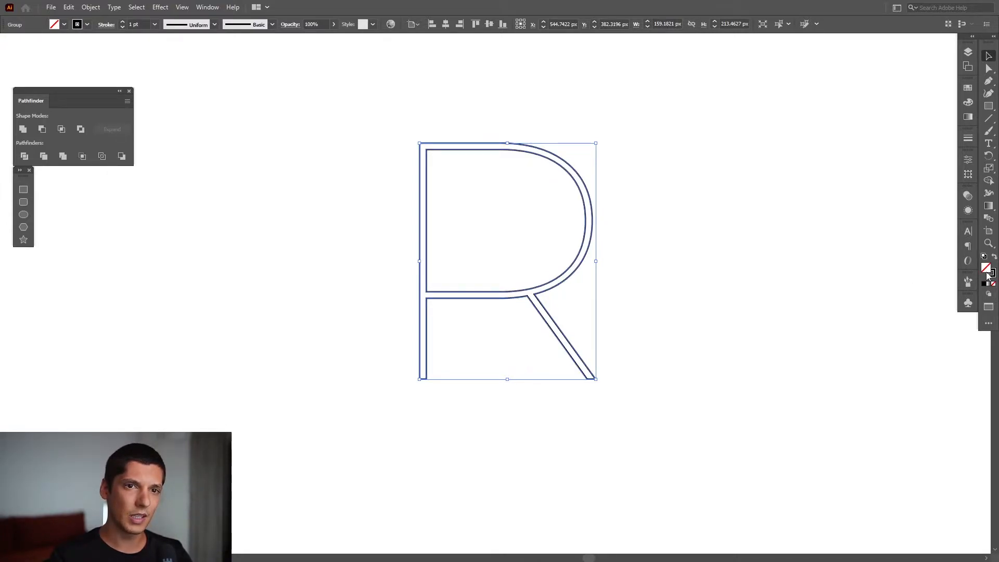
mouse_move(985, 268)
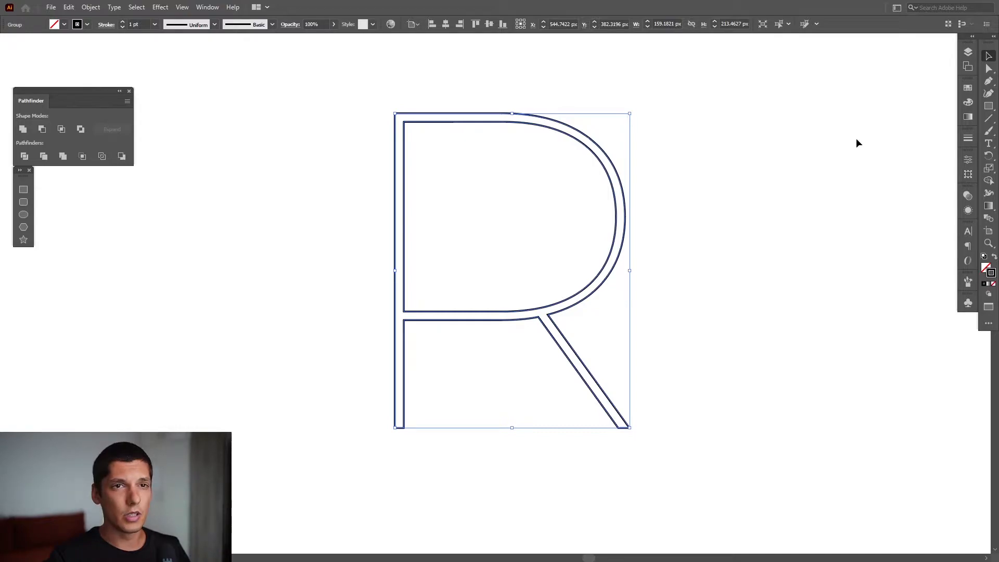
Step: Zoom in with Direct Selection and delete the R's inner counter path segments
click(988, 57)
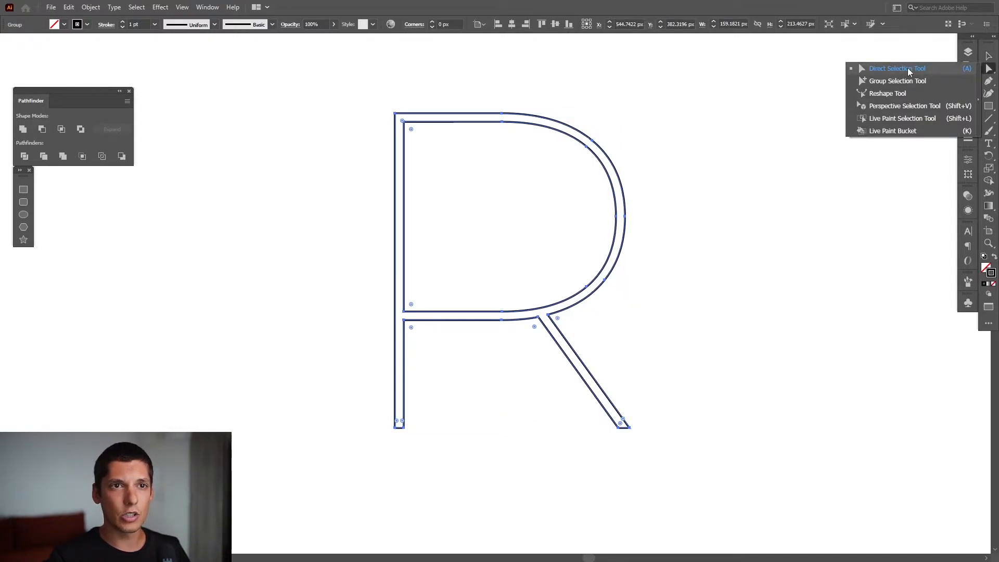
key(space)
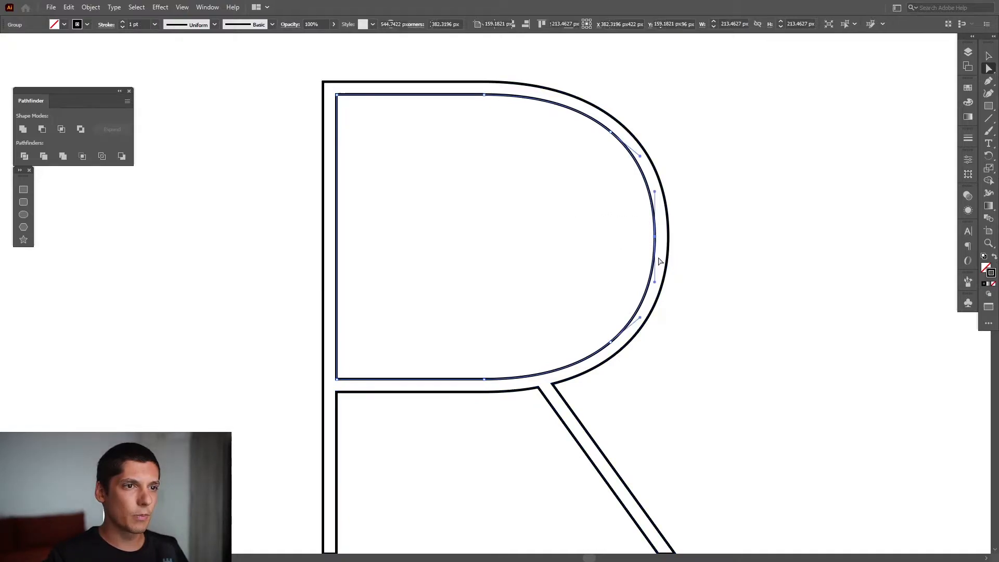
key(space)
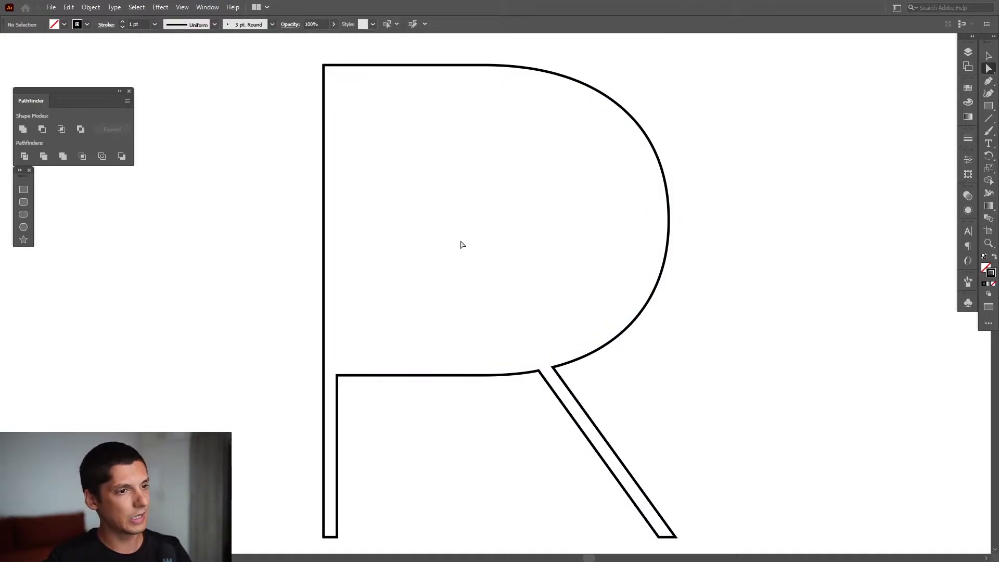
scroll(down, 3)
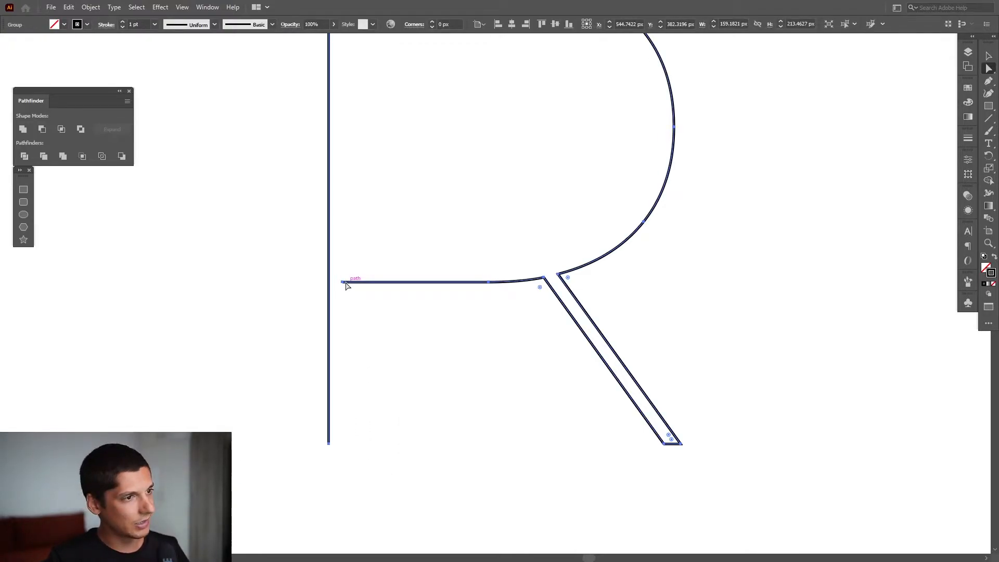
drag(344, 282, 334, 281)
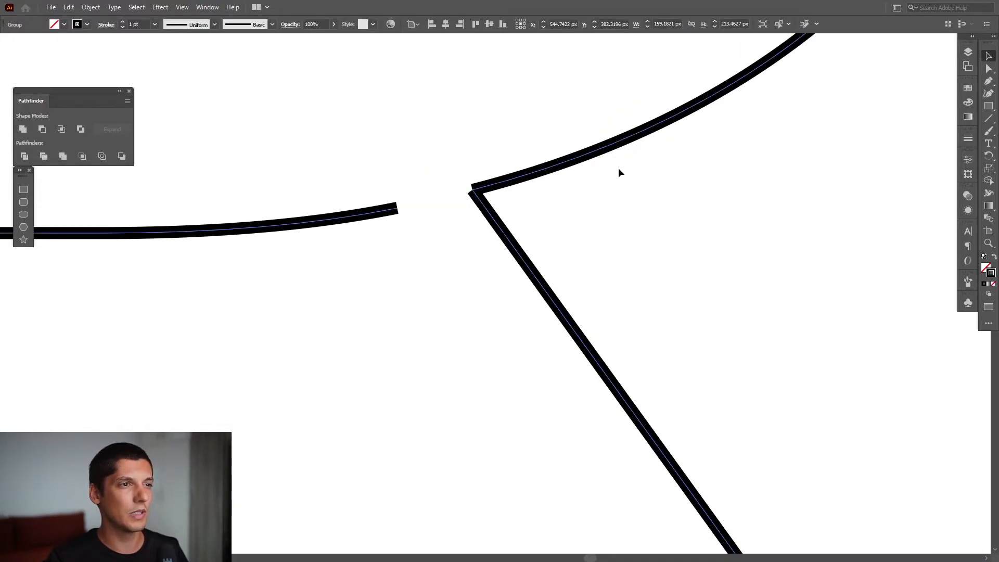
Step: Ungroup the R and release its compound path into separate paths
right_click(618, 173)
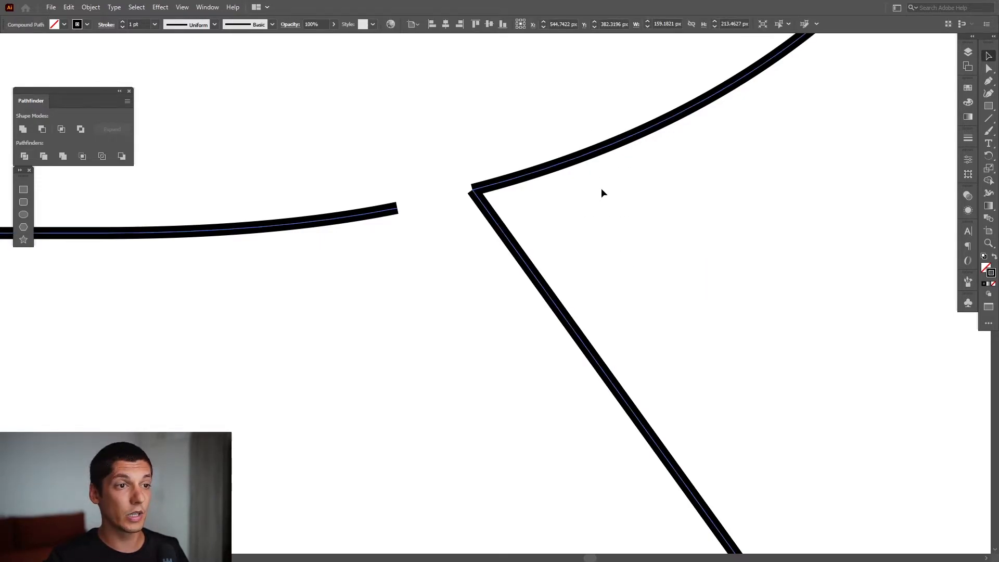
right_click(604, 193)
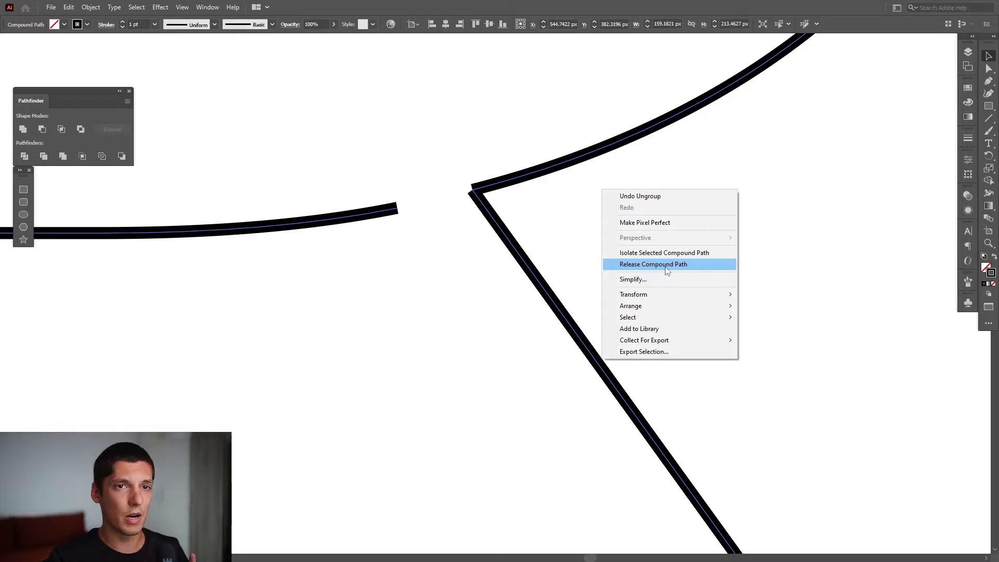
click(652, 264)
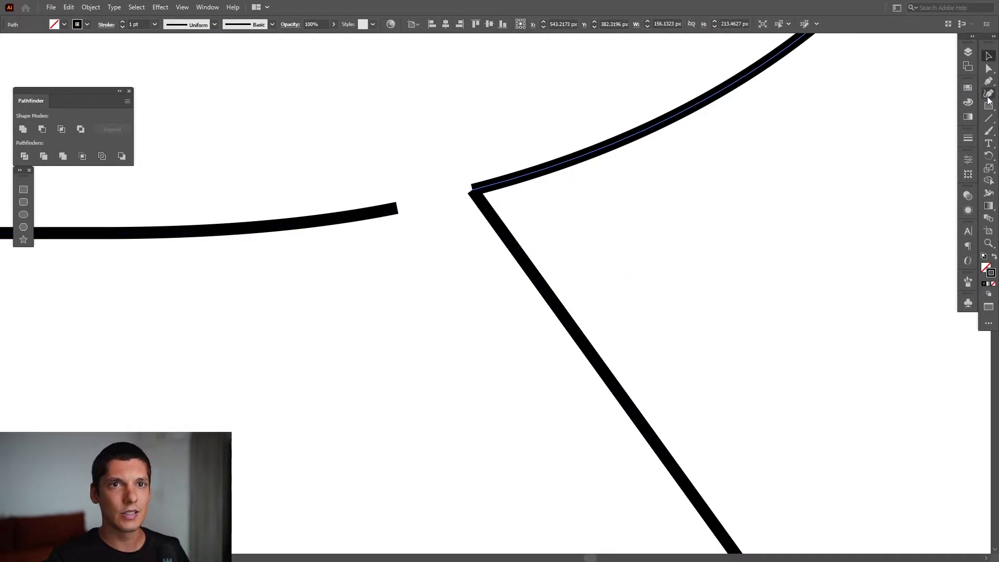
mouse_move(988, 81)
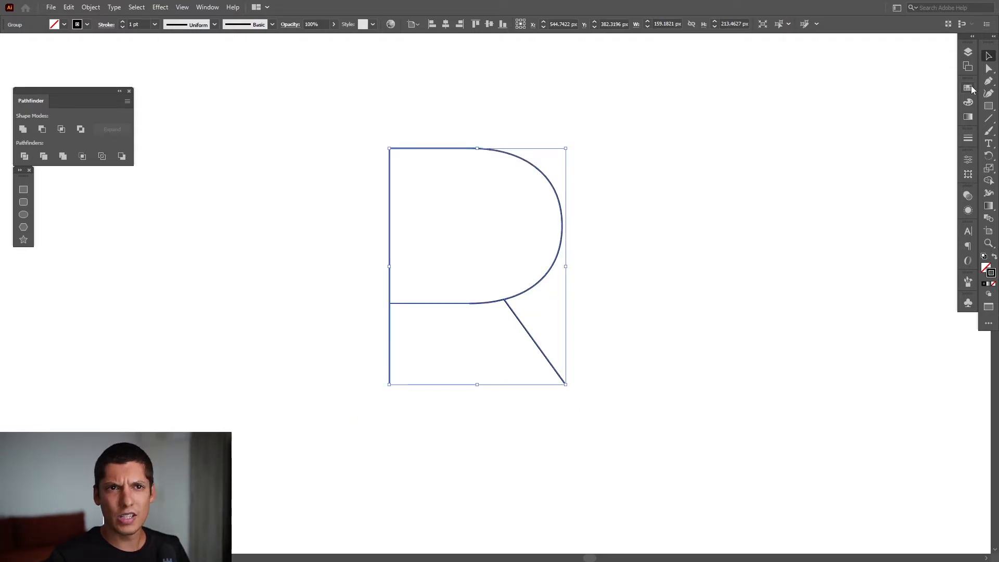
Step: Give the R skeleton a white stroke and bring up the Effect menu
click(968, 88)
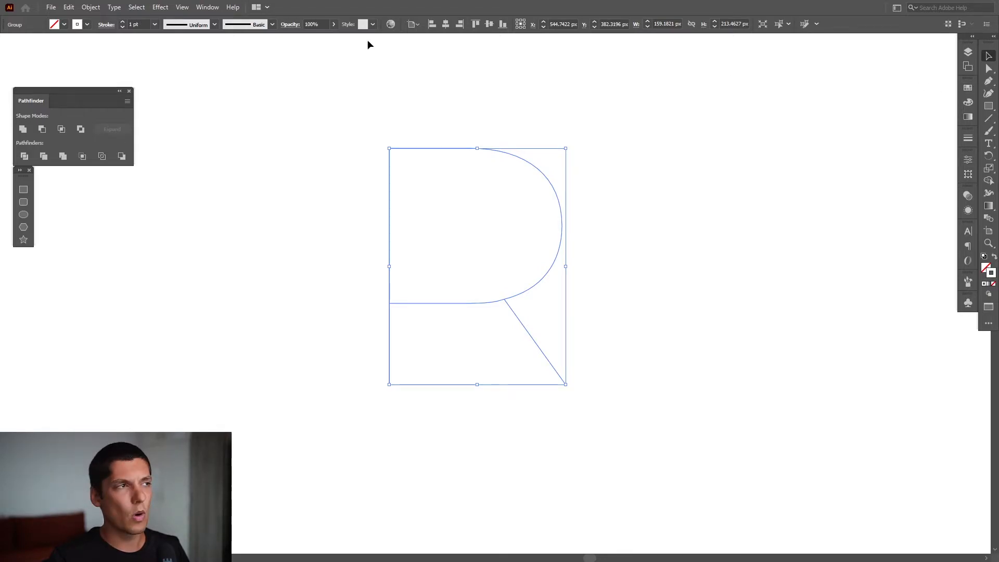
click(159, 7)
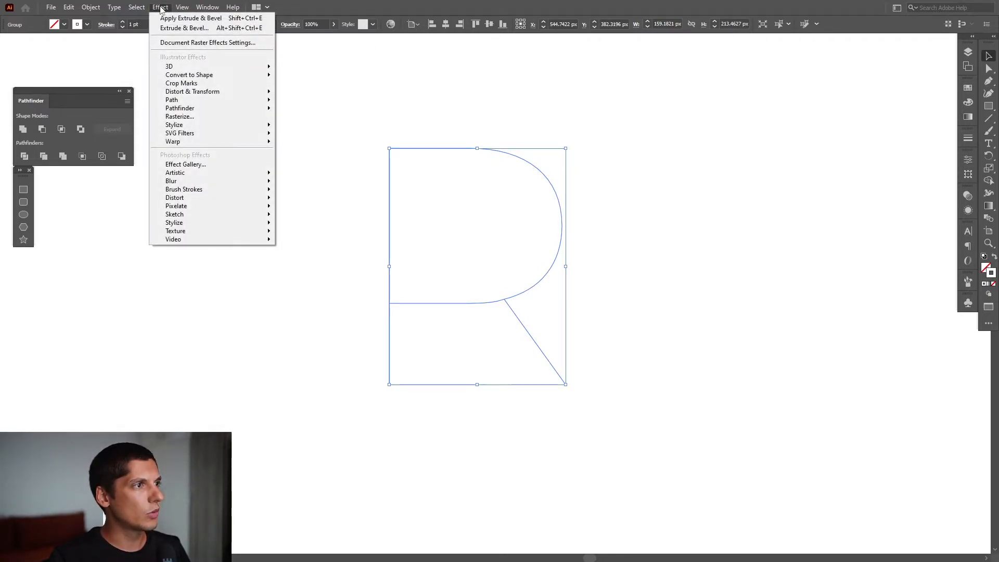
mouse_move(170, 66)
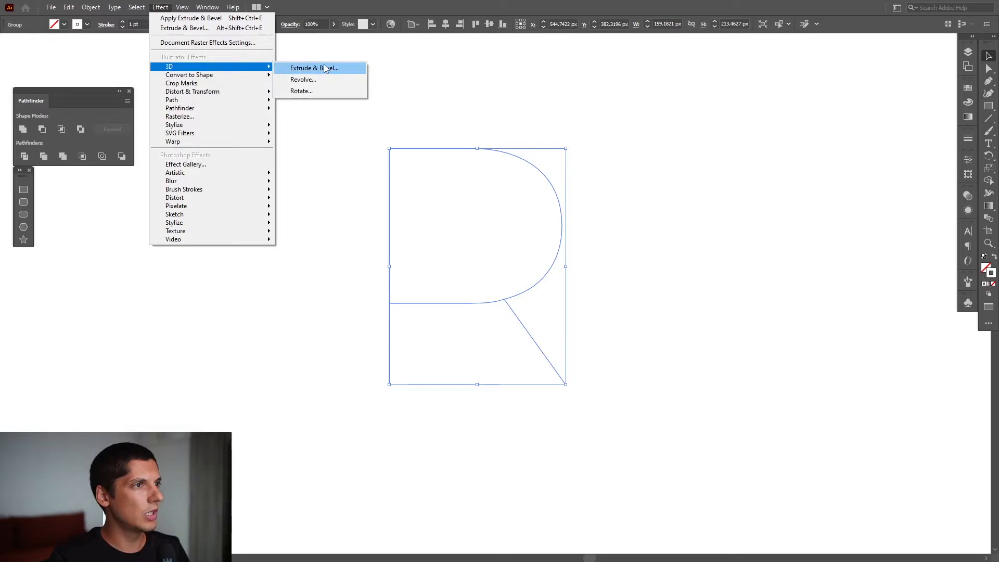
Step: Apply 3D Extrude & Bevel to the R with 216 pt extrude depth
click(313, 68)
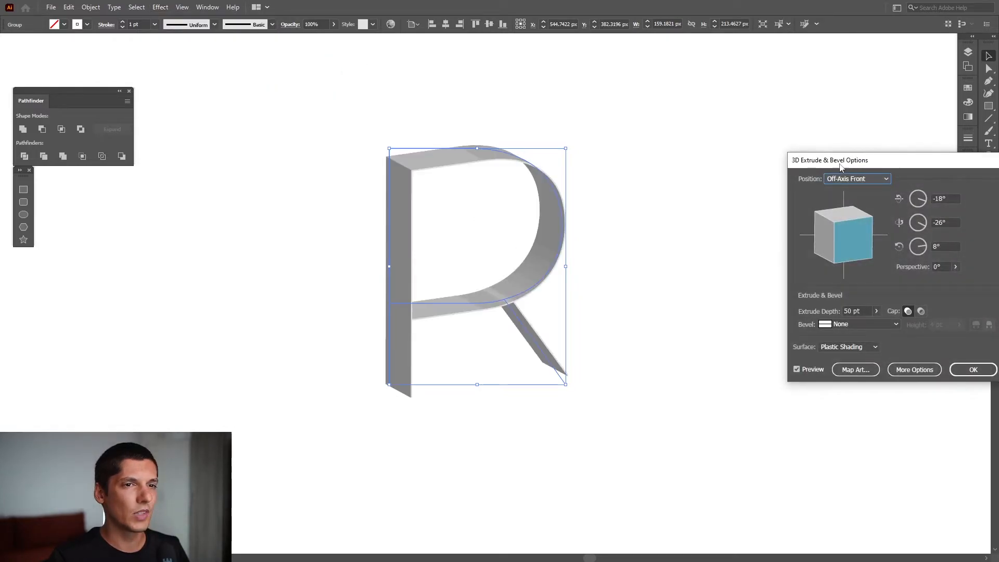
drag(830, 160, 757, 114)
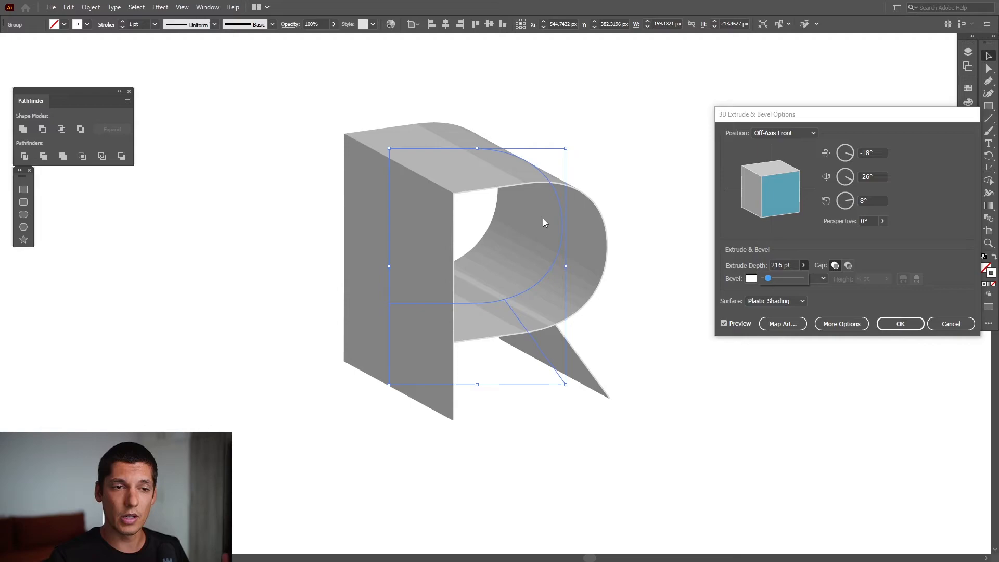
click(899, 323)
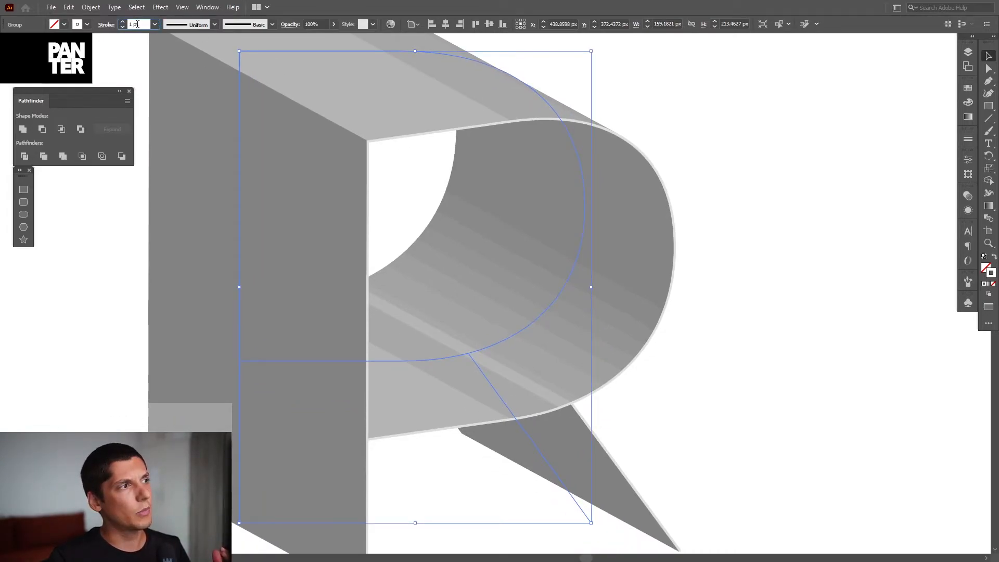
Step: Thin the extruded R's stroke weight to 0.25 pt
click(137, 25)
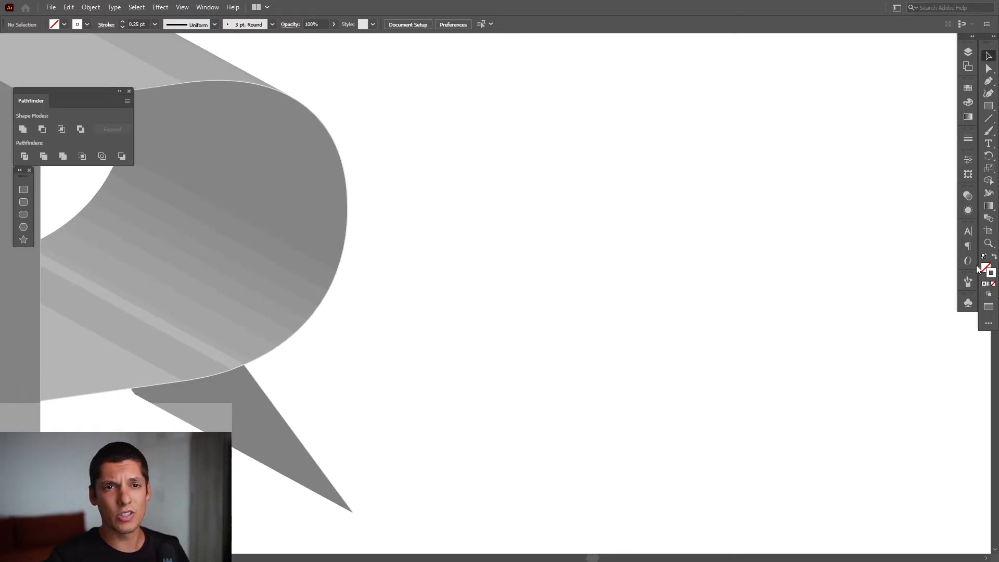
mouse_move(986, 267)
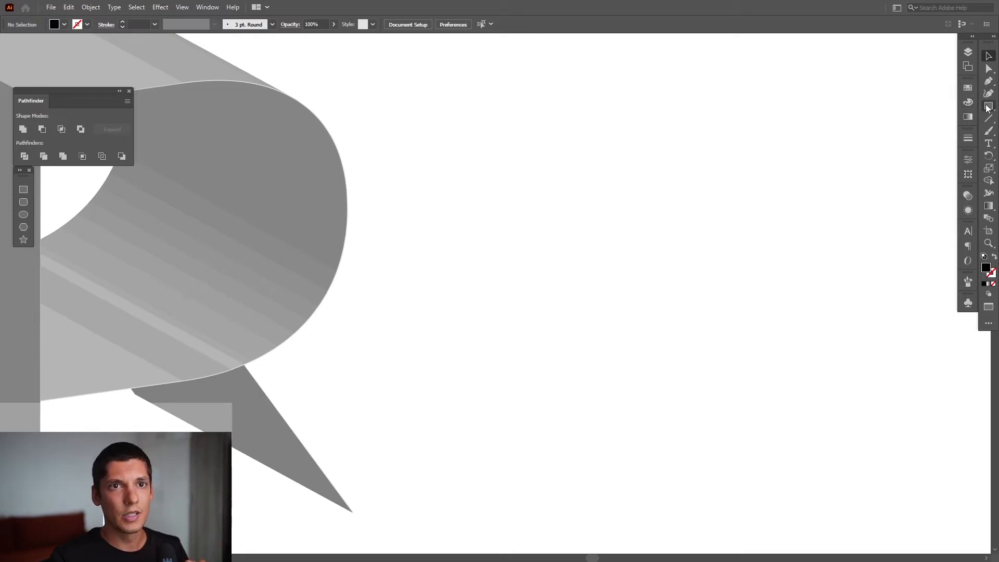
Step: Draw a long thin black bar and duplicate it into evenly spaced stripes
drag(502, 125, 831, 147)
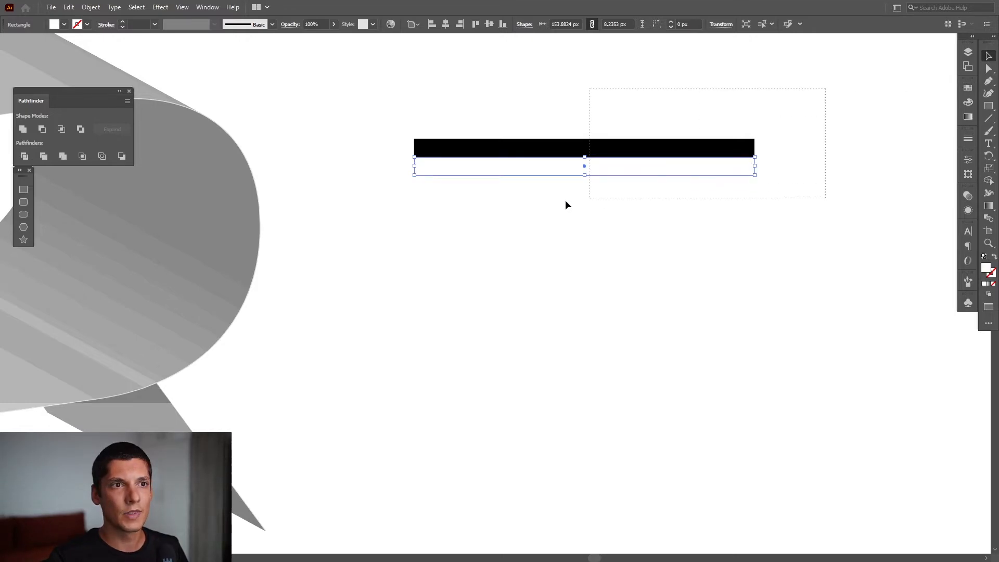
drag(583, 172, 584, 162)
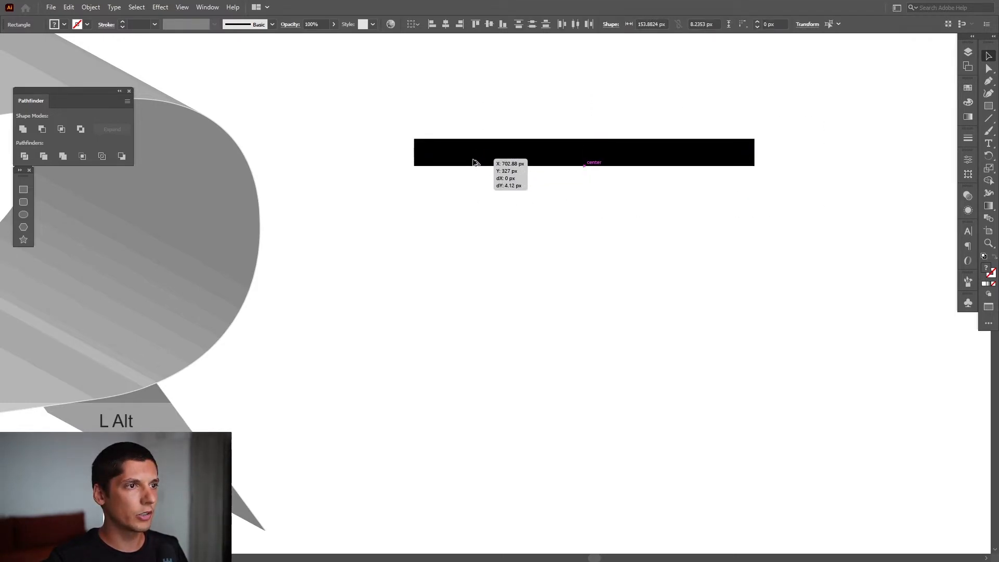
drag(583, 151, 584, 185)
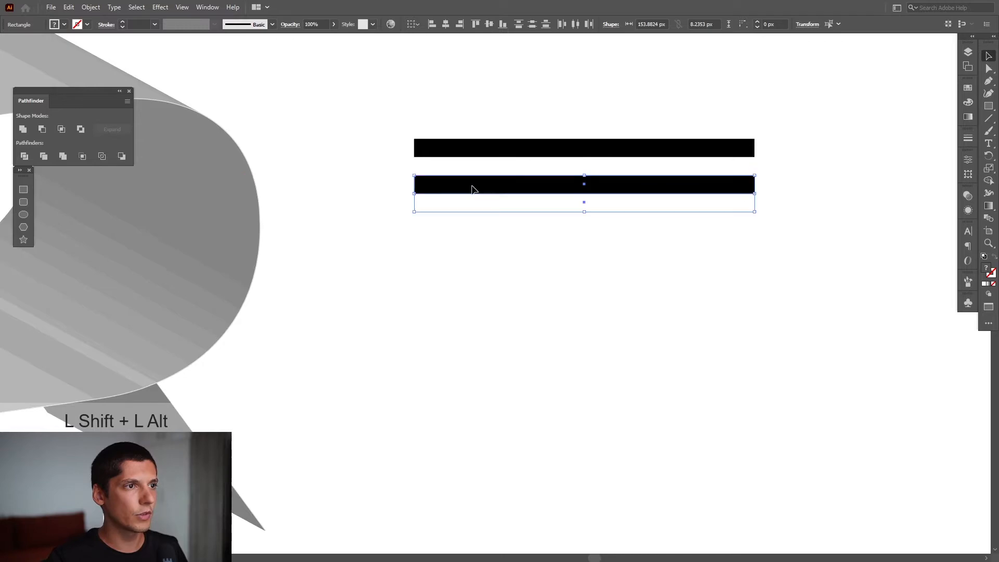
click(488, 239)
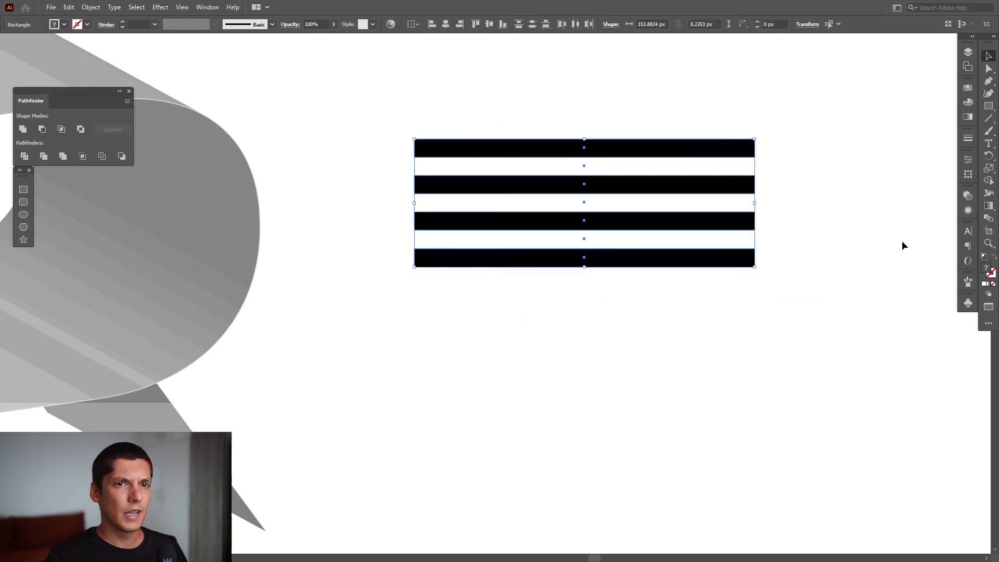
click(968, 304)
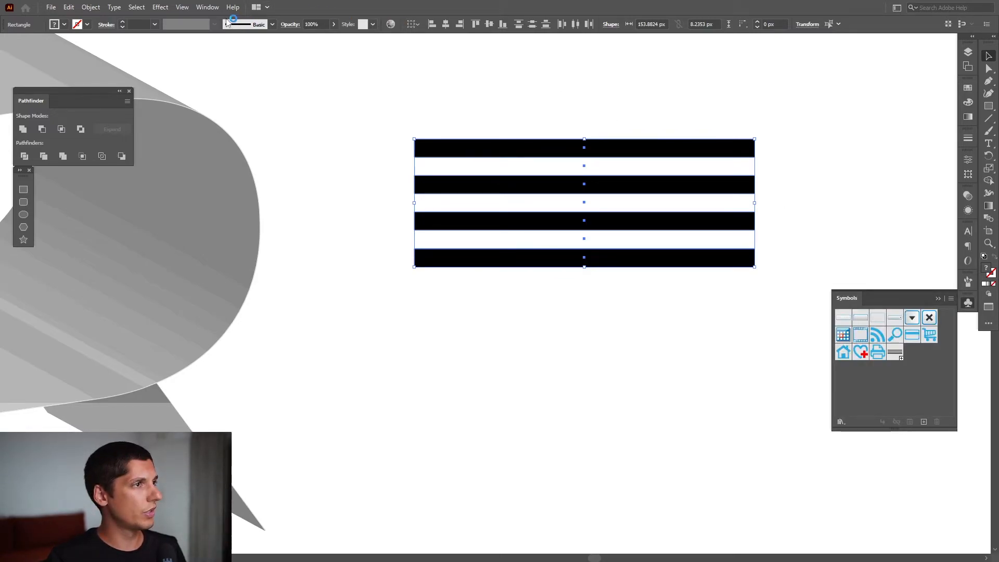
Step: Save the striped block as a new symbol in the Symbols panel
click(207, 7)
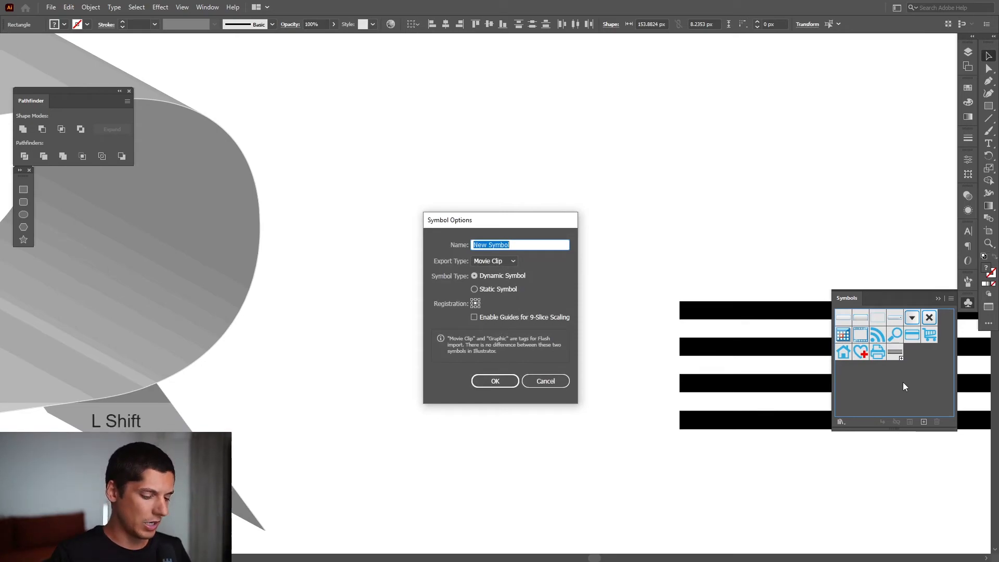
click(494, 381)
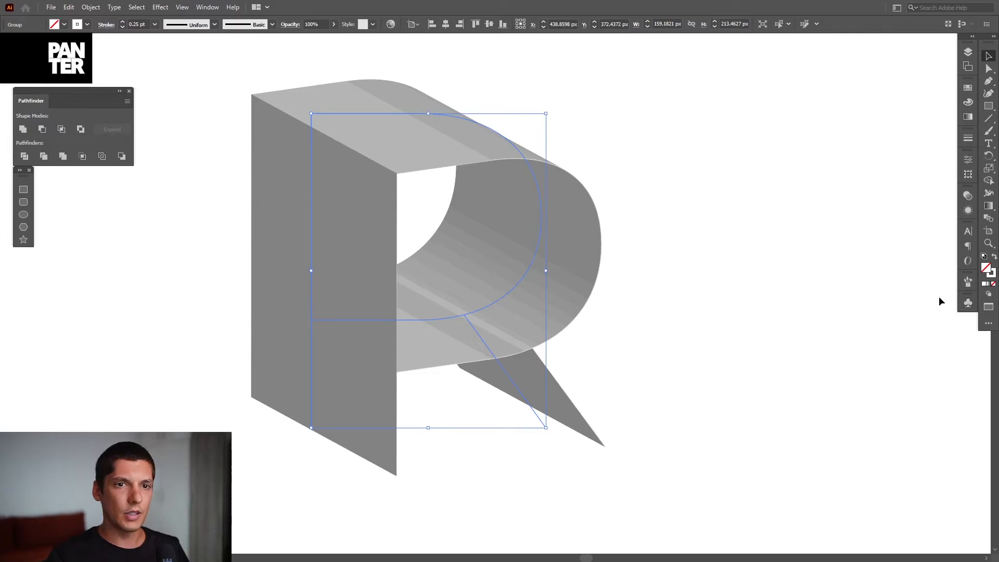
Step: Reopen the R's 3D Extrude & Bevel options via the Appearance panel and open Map Art
click(967, 210)
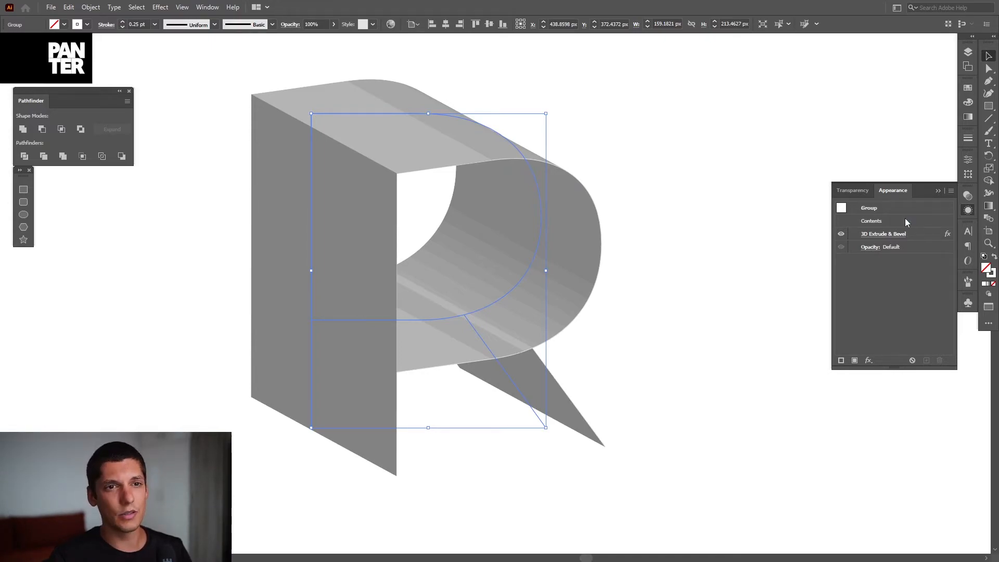
click(207, 7)
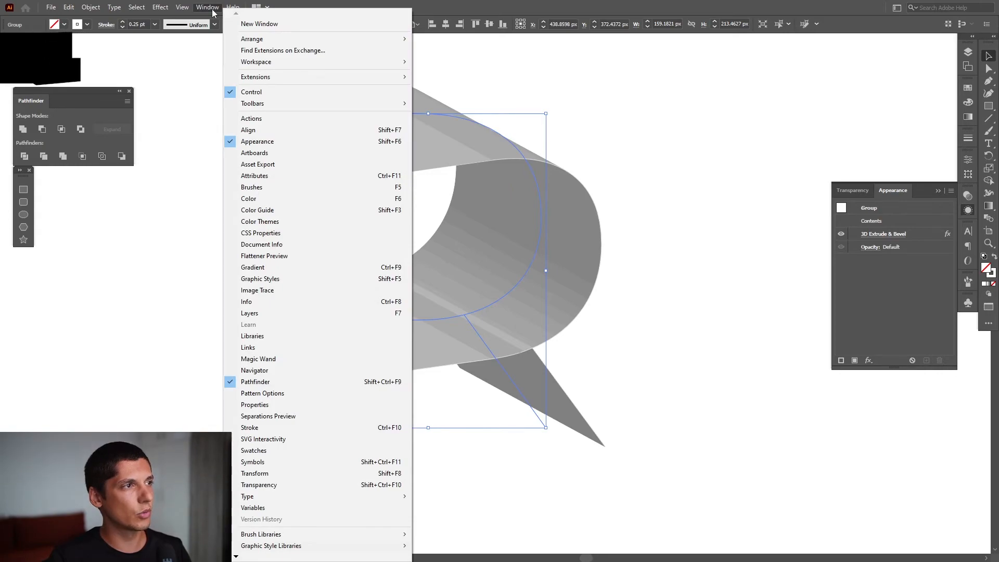
mouse_move(258, 141)
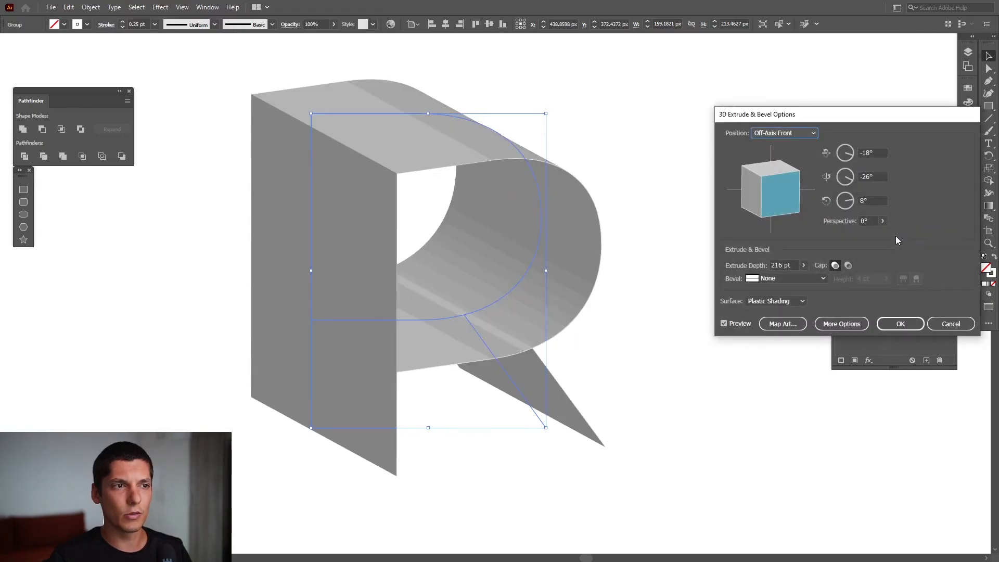
click(781, 323)
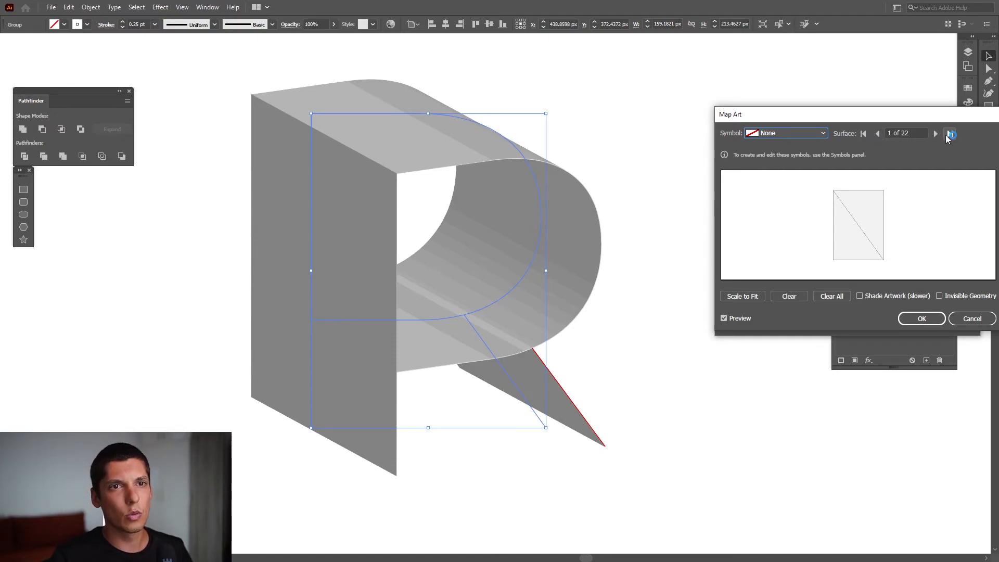
mouse_move(936, 133)
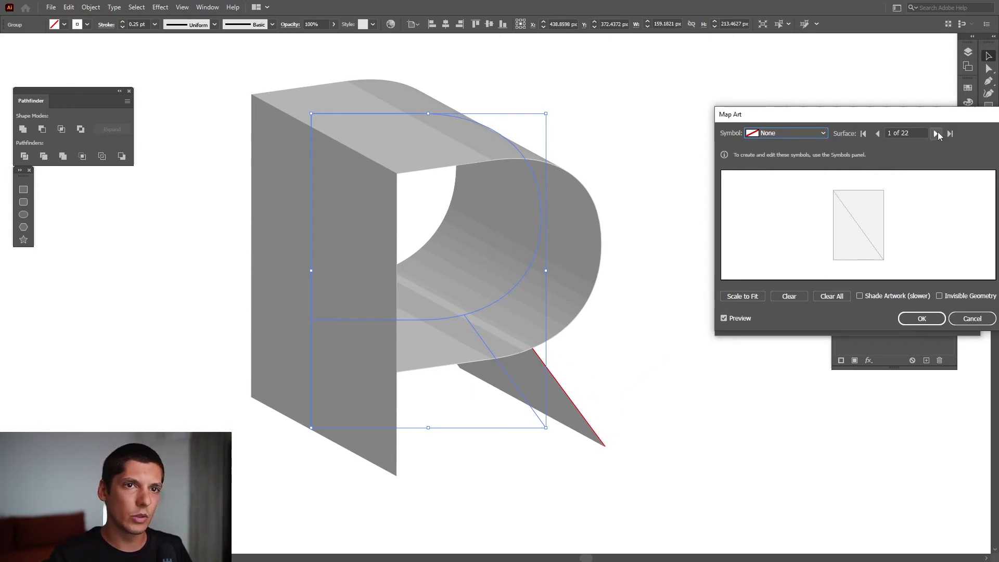
Step: Advance to surface 3, try the Lines symbol on it, then clear it
click(936, 133)
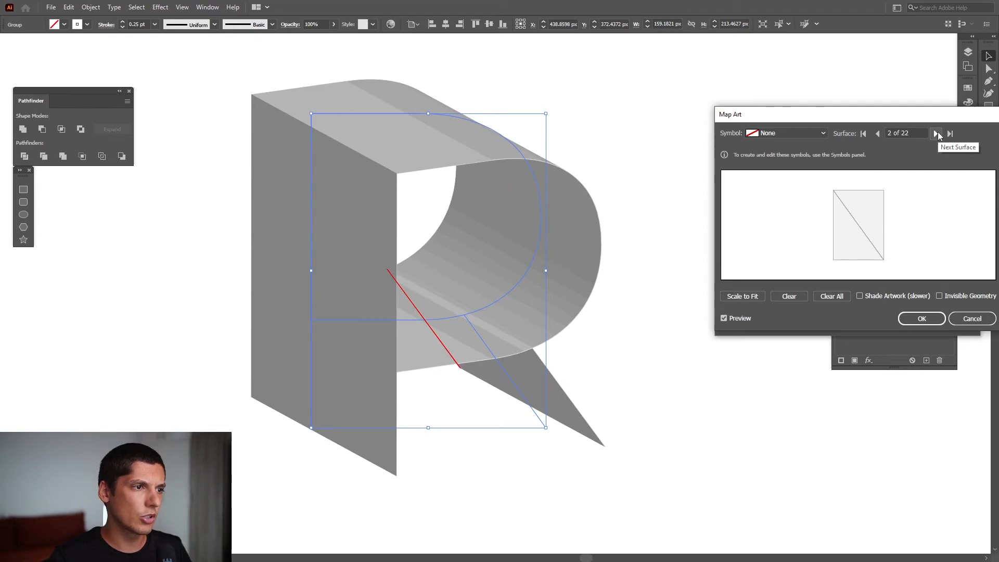
click(935, 133)
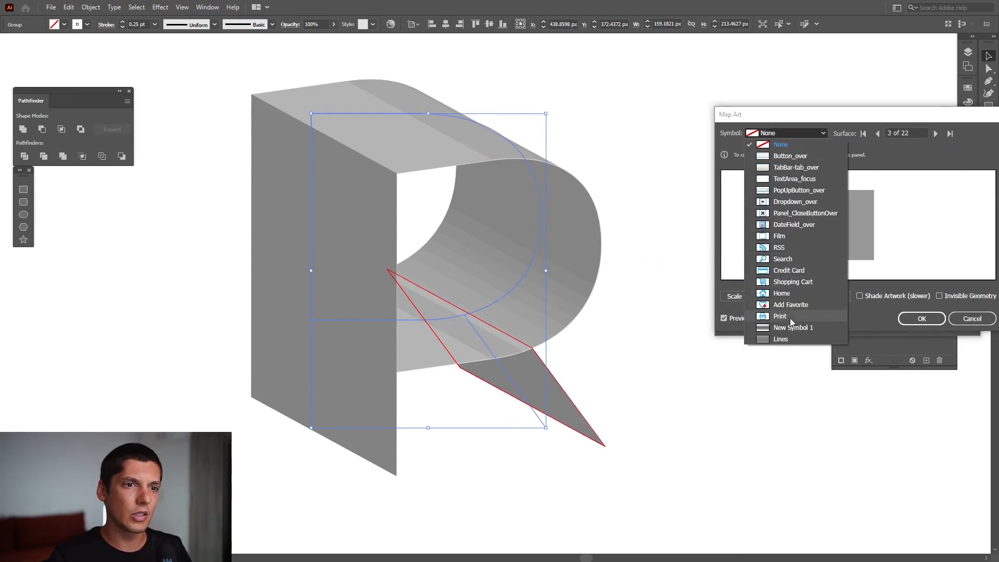
click(780, 338)
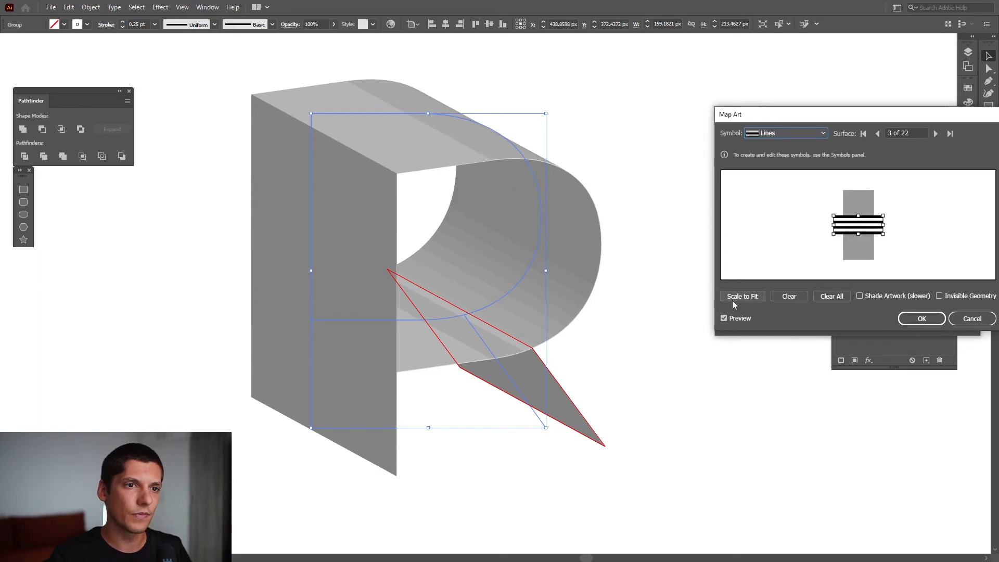
mouse_move(546, 346)
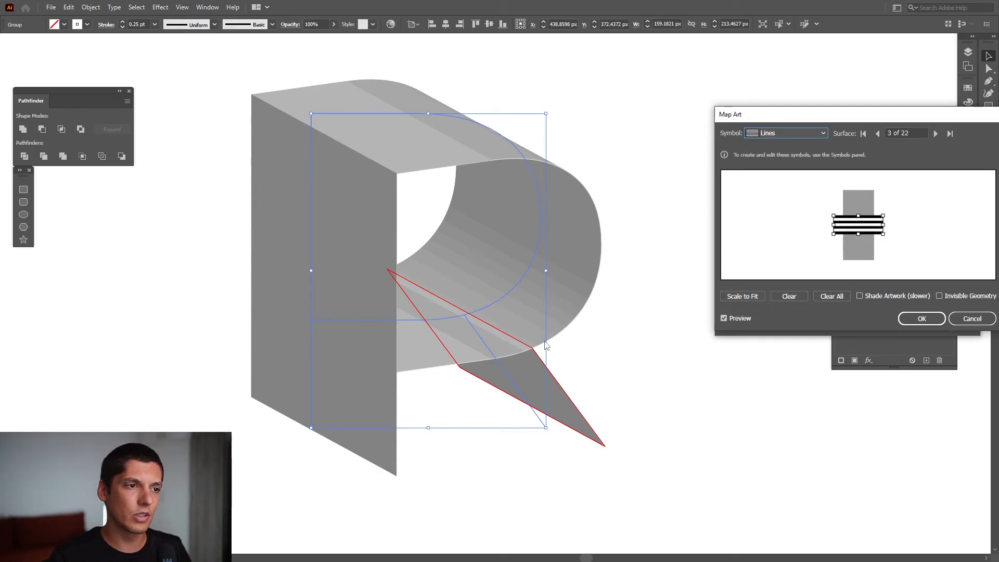
click(788, 296)
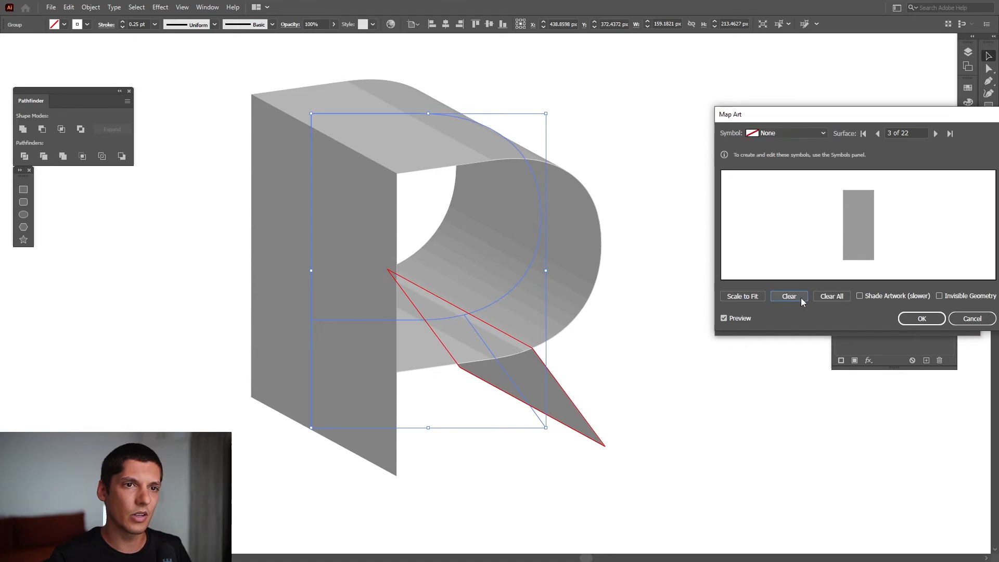
Step: Advance to surface 5 of 22 and choose the Lines symbol
click(936, 134)
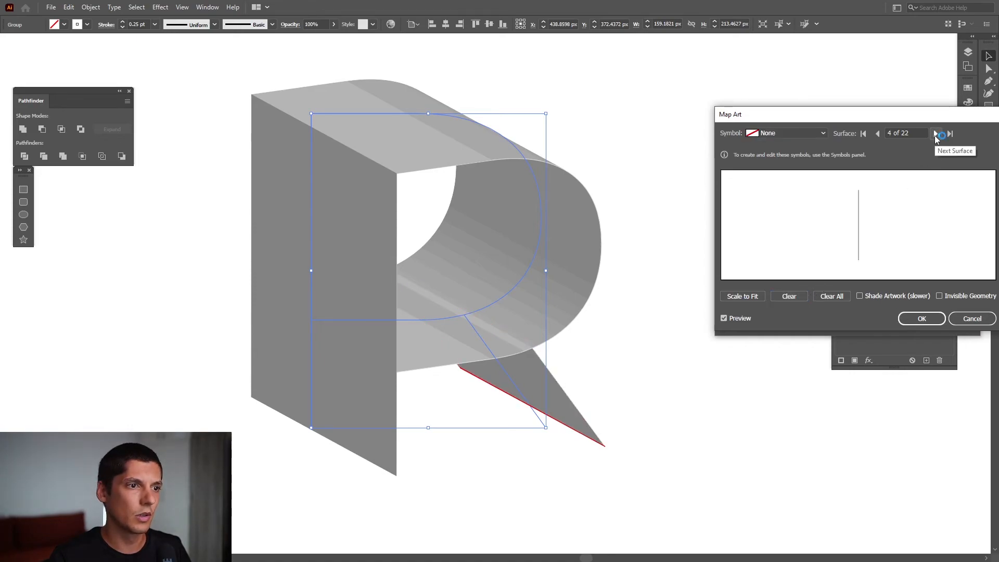
click(936, 134)
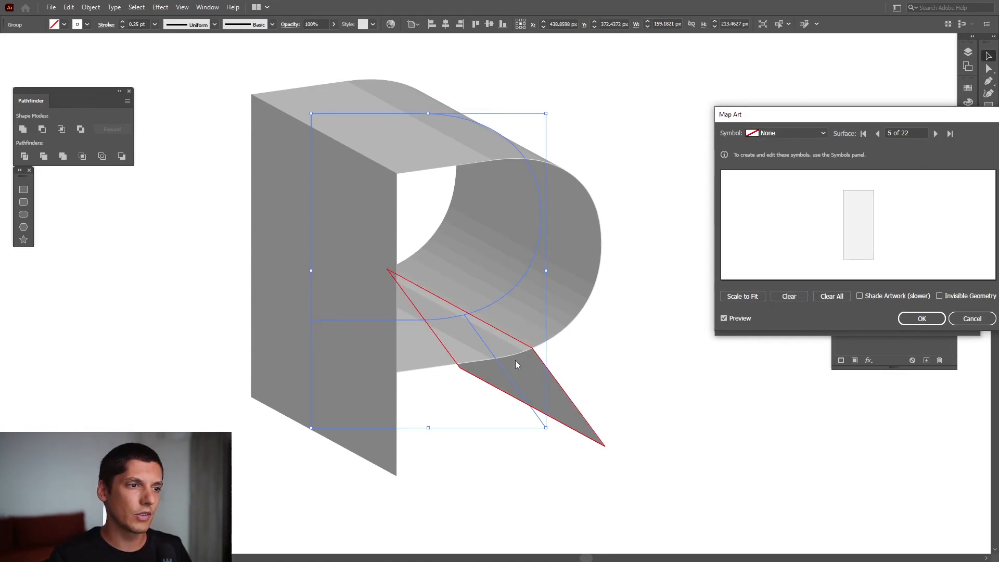
click(786, 133)
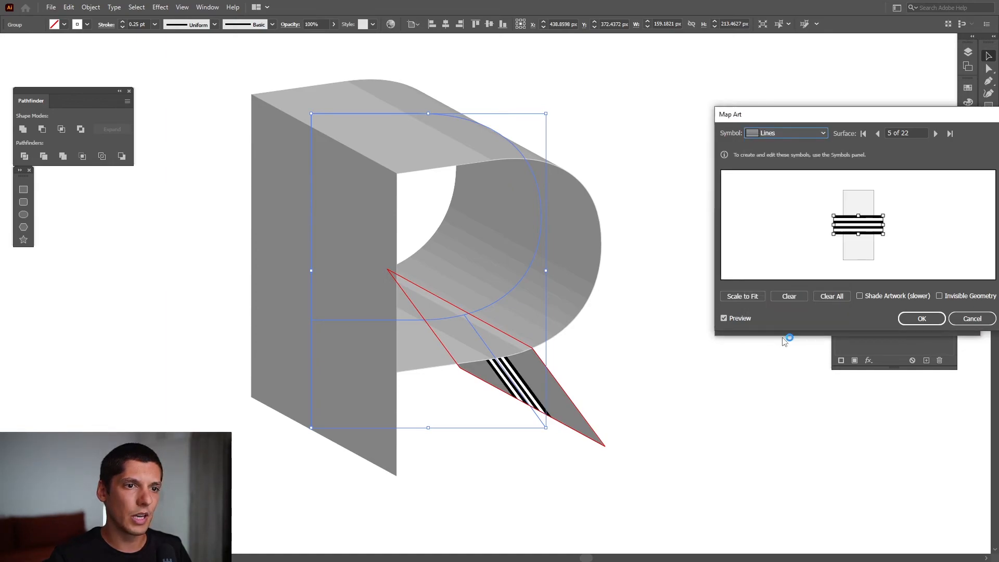
Step: Scale the stripes to fit surface 5, then map Lines onto the front face, scaled to fit
click(742, 295)
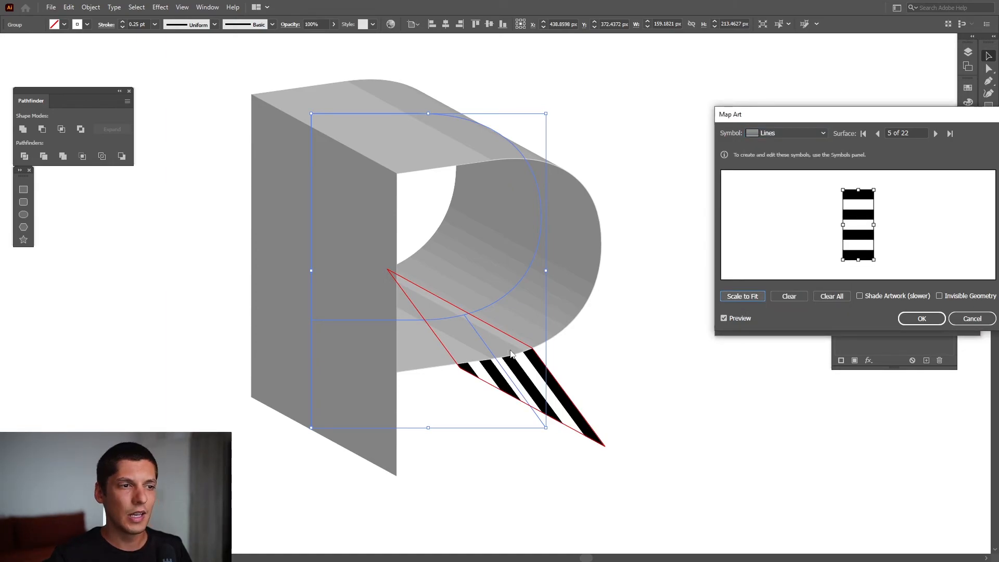
click(936, 133)
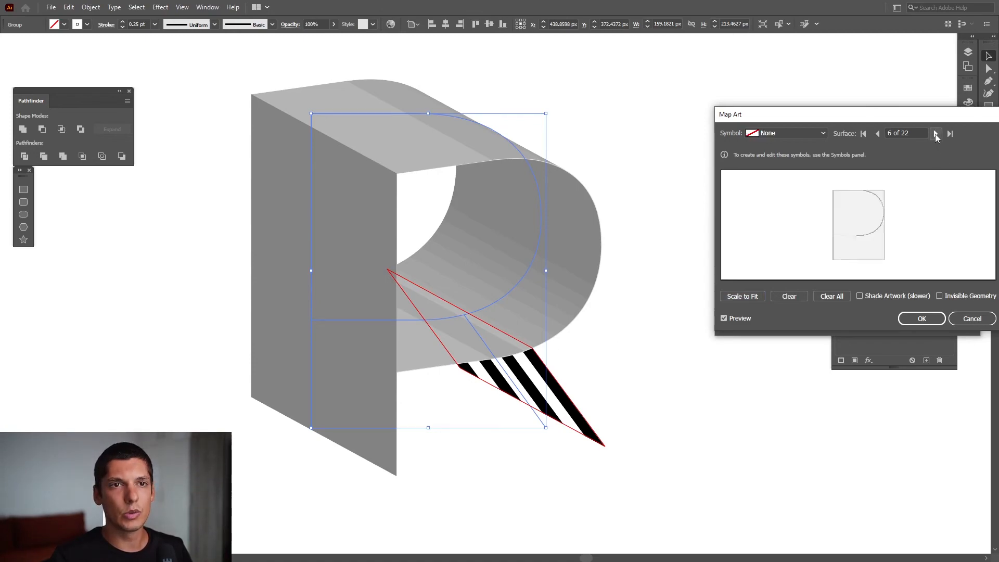
click(936, 133)
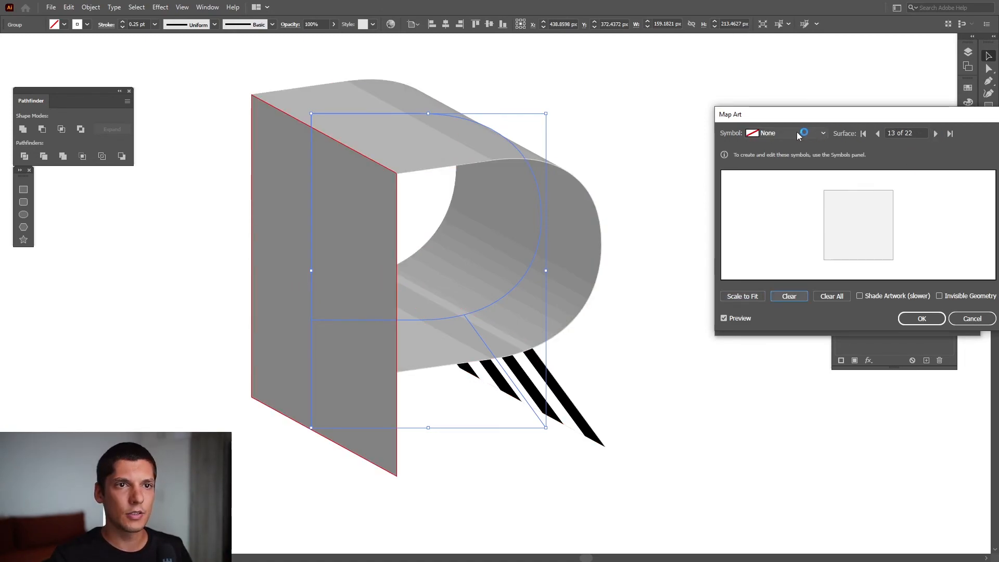
click(786, 133)
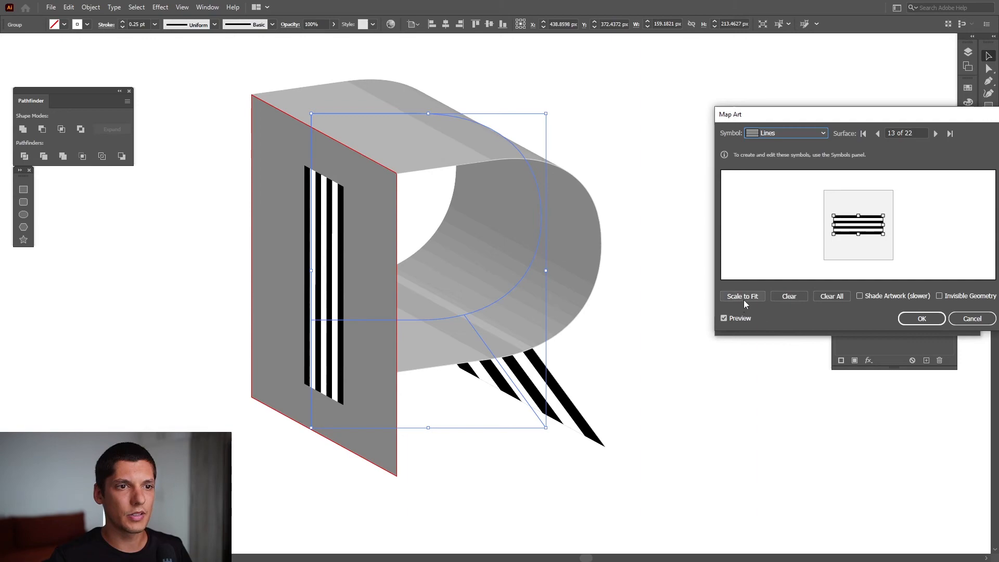
click(741, 296)
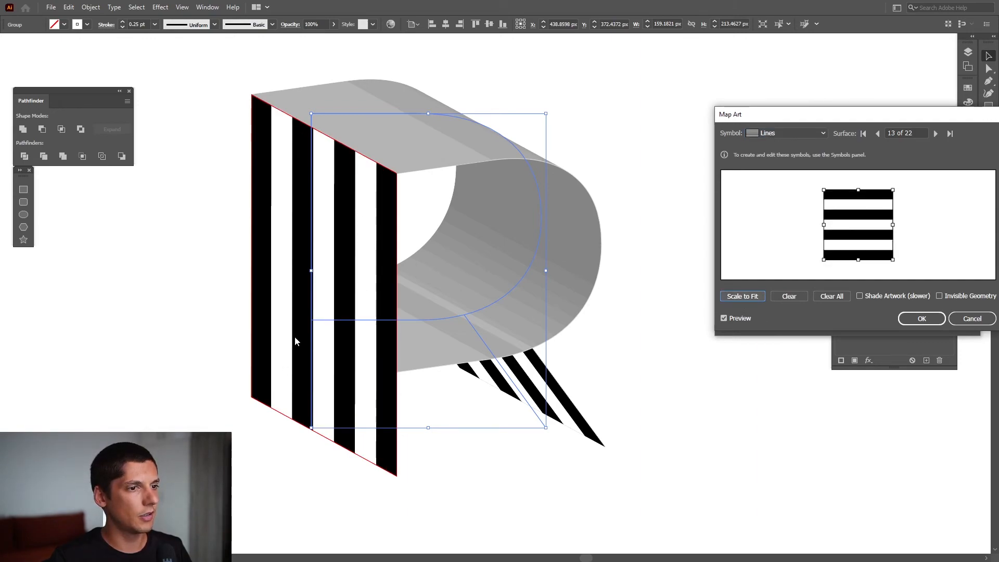
mouse_move(529, 201)
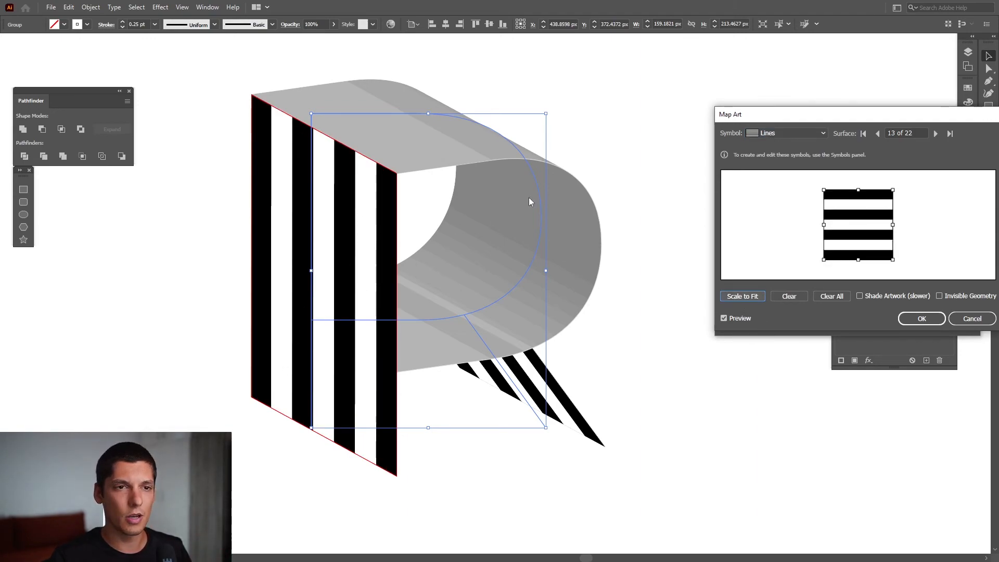
Step: Apply the Lines stripes to the last surface and confirm the mapping
click(786, 133)
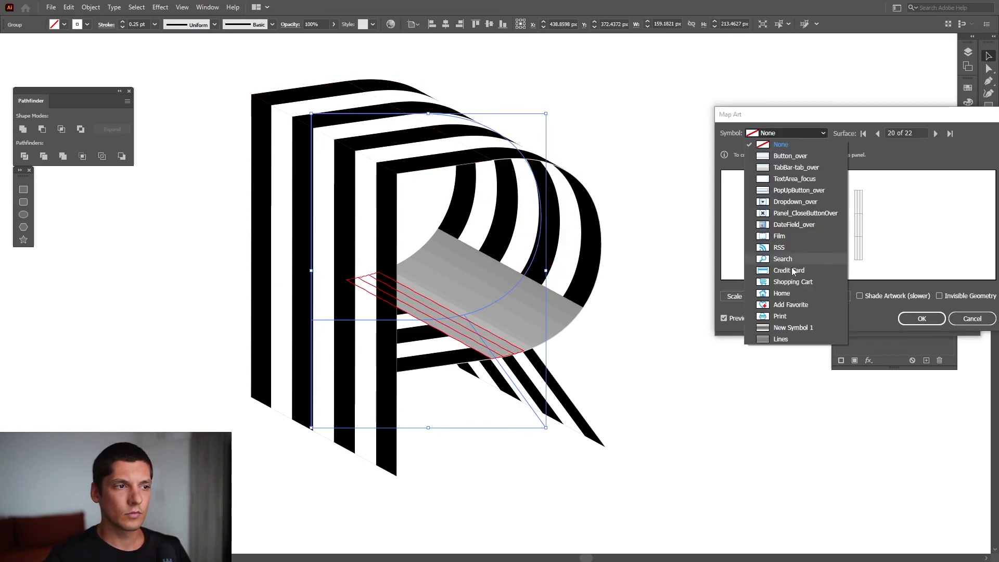
click(780, 339)
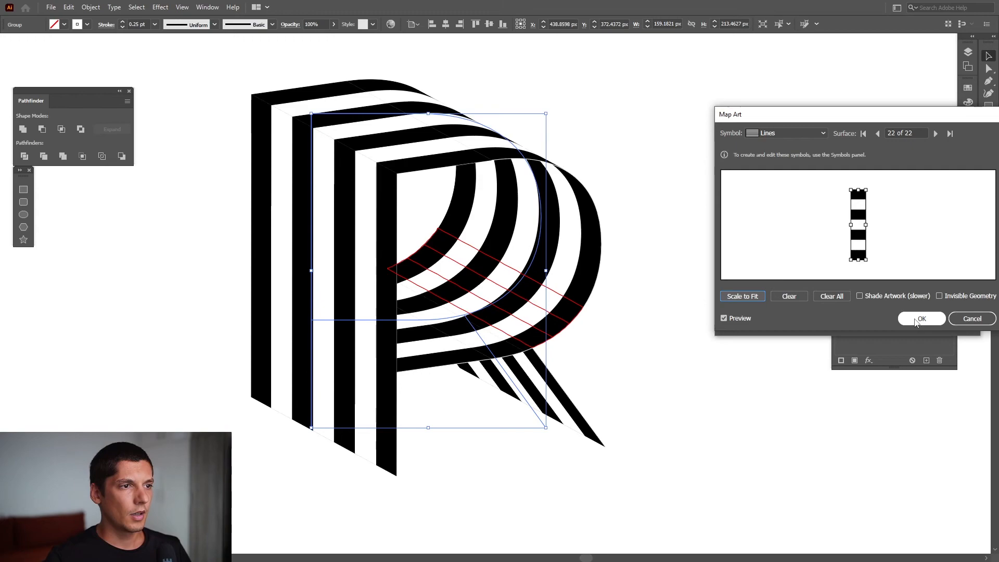
click(920, 318)
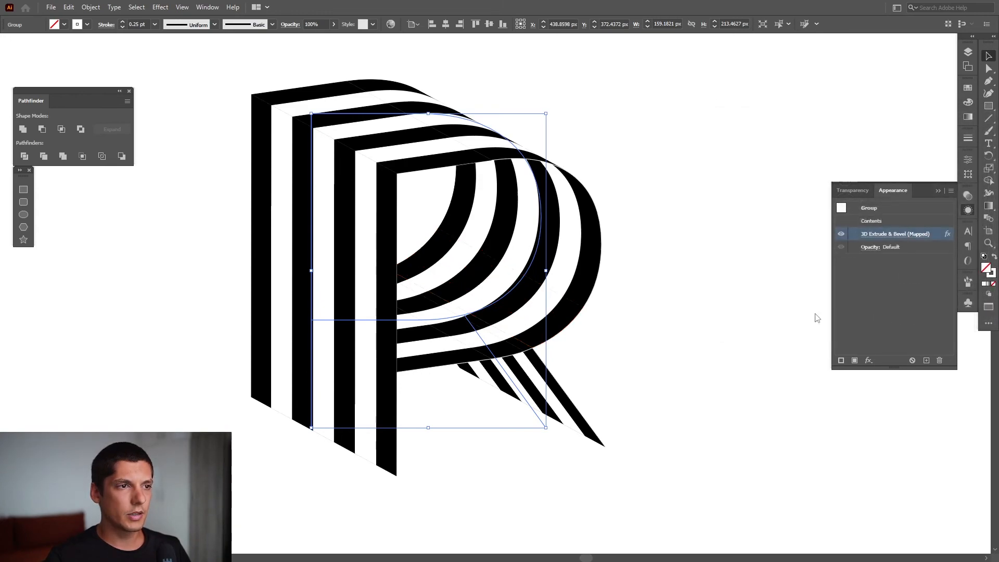